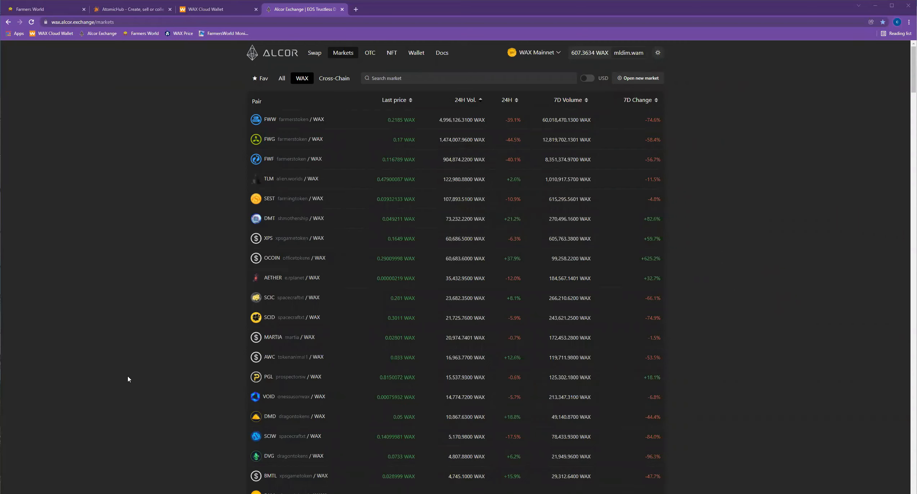
{"action": "mouse_move", "coordinate": [146, 182]}
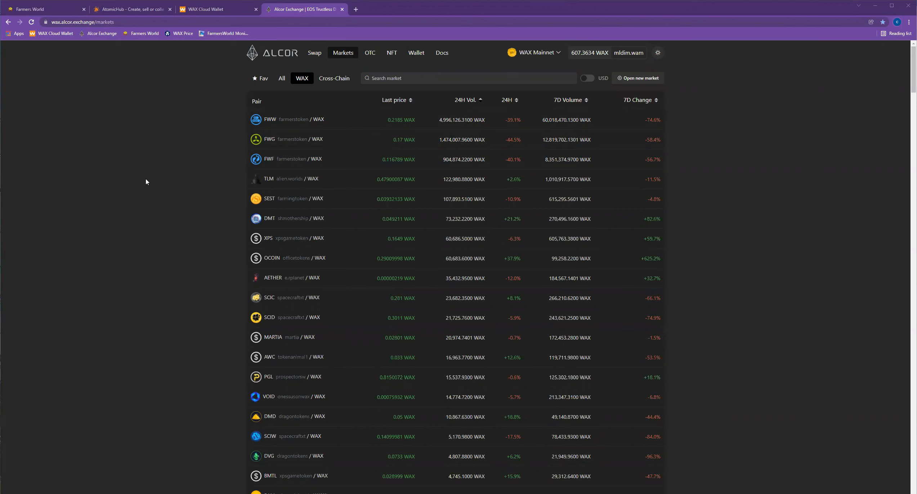
{"action": "mouse_move", "coordinate": [124, 190]}
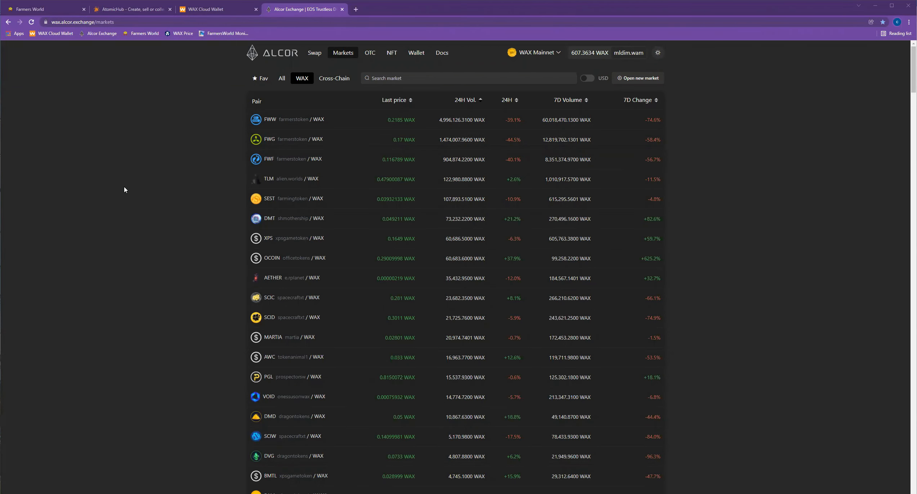
Switch to the Farmers World game to view the Ancient Stone Axe card on Home
{"action": "left_click", "coordinate": [32, 8]}
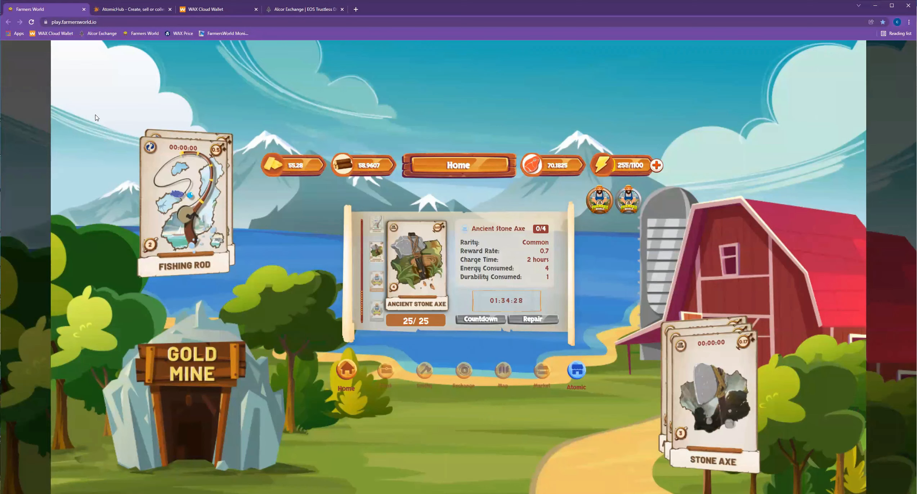
{"action": "mouse_move", "coordinate": [273, 289]}
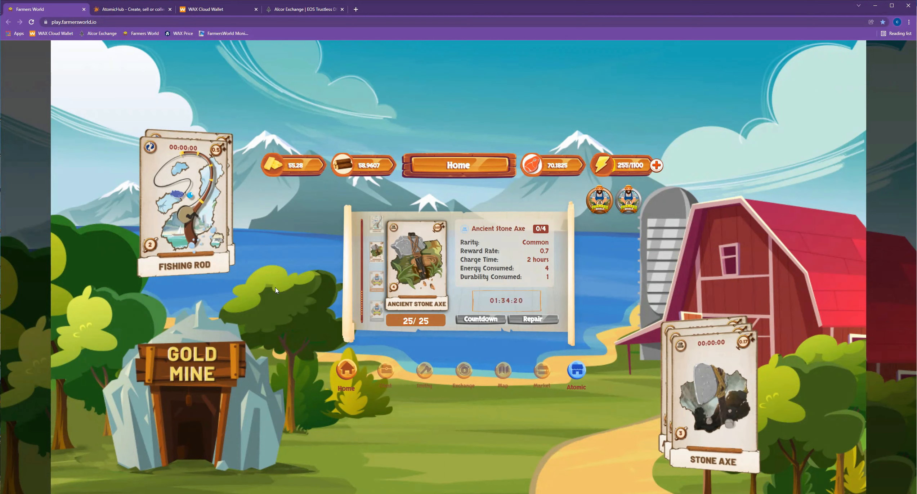
Filter AtomicHub's farmersworld tool listings to durability 100, showing Stone Axes by lowest price
{"action": "left_click", "coordinate": [132, 9]}
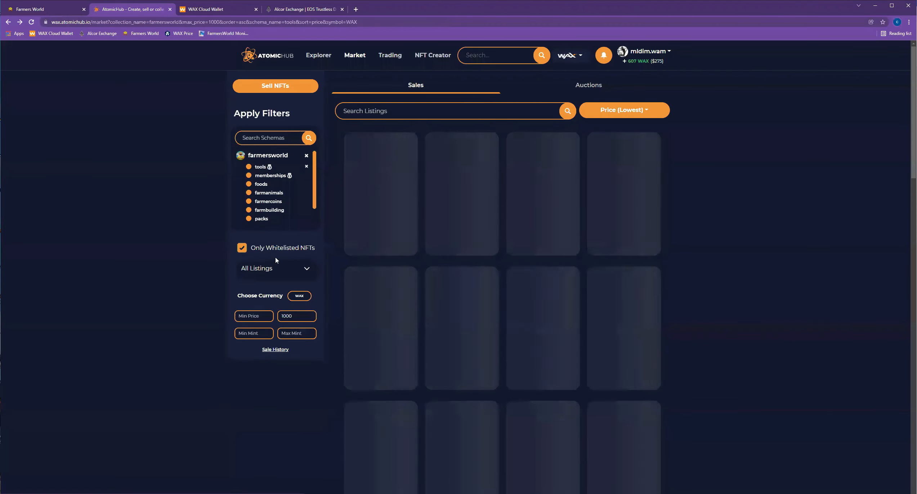
{"action": "left_click", "coordinate": [275, 297]}
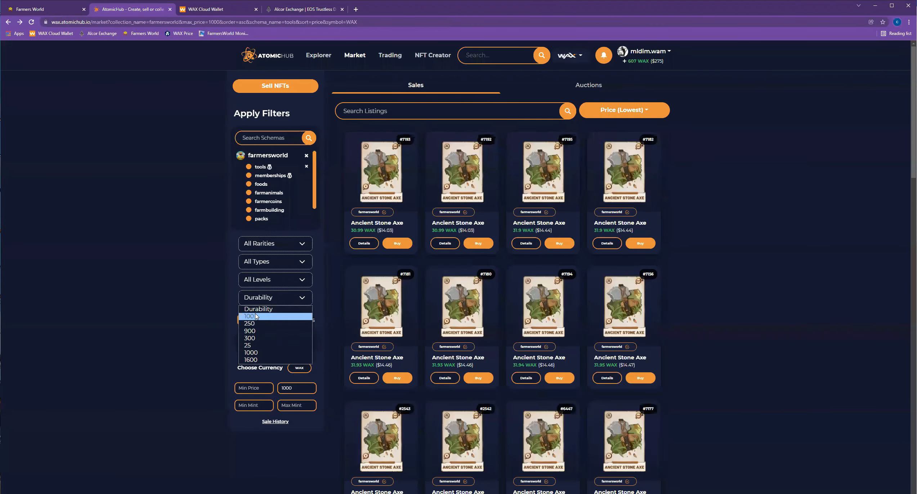
{"action": "left_click", "coordinate": [249, 316]}
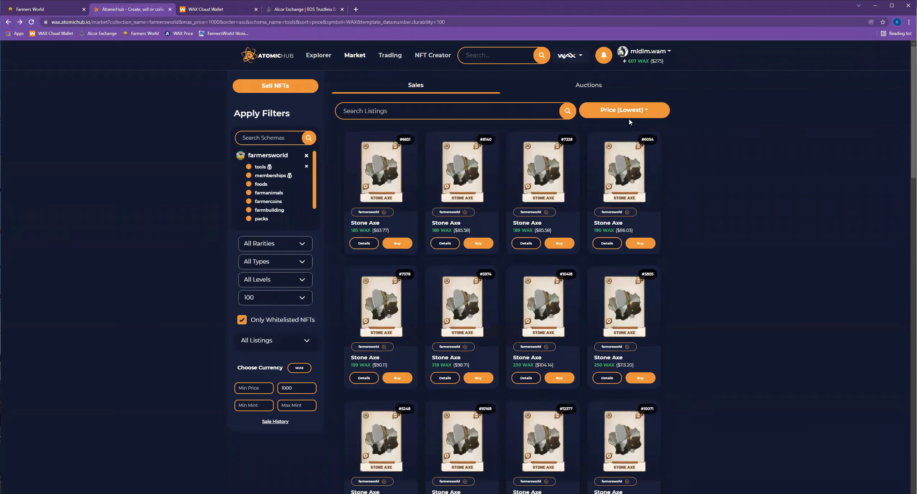
{"action": "mouse_move", "coordinate": [770, 251]}
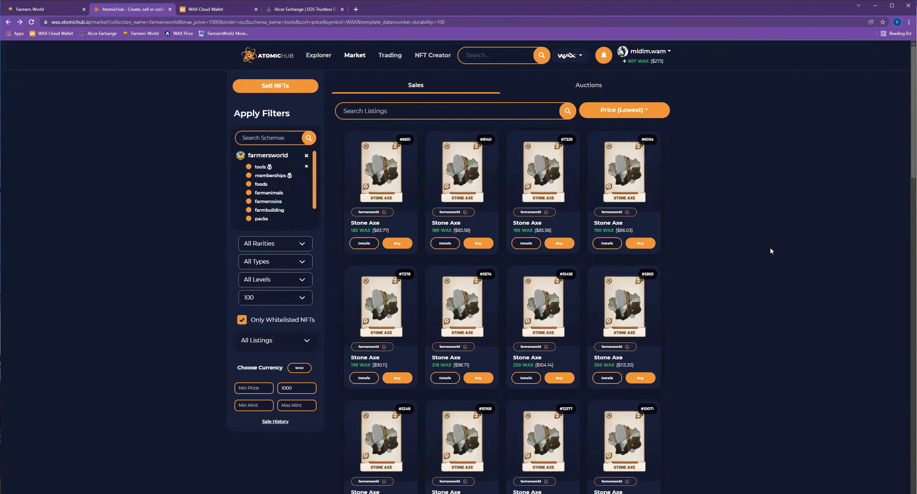
{"action": "mouse_move", "coordinate": [809, 284]}
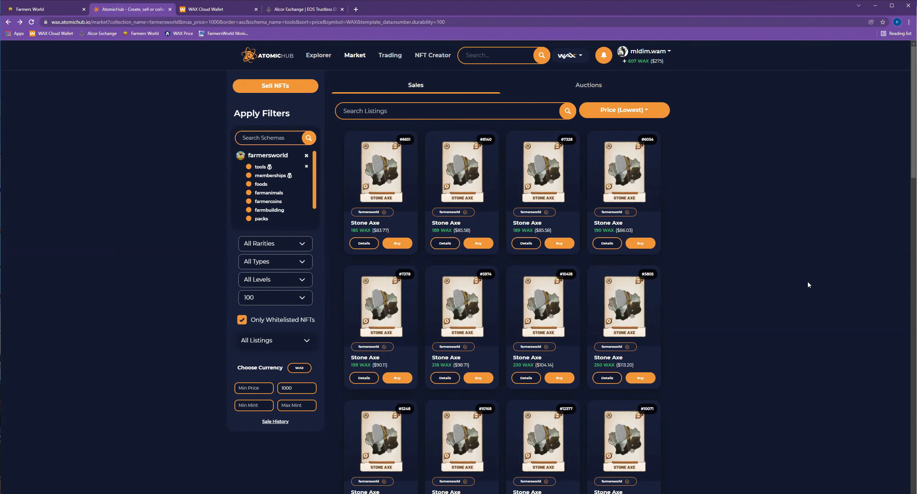
{"action": "mouse_move", "coordinate": [47, 244]}
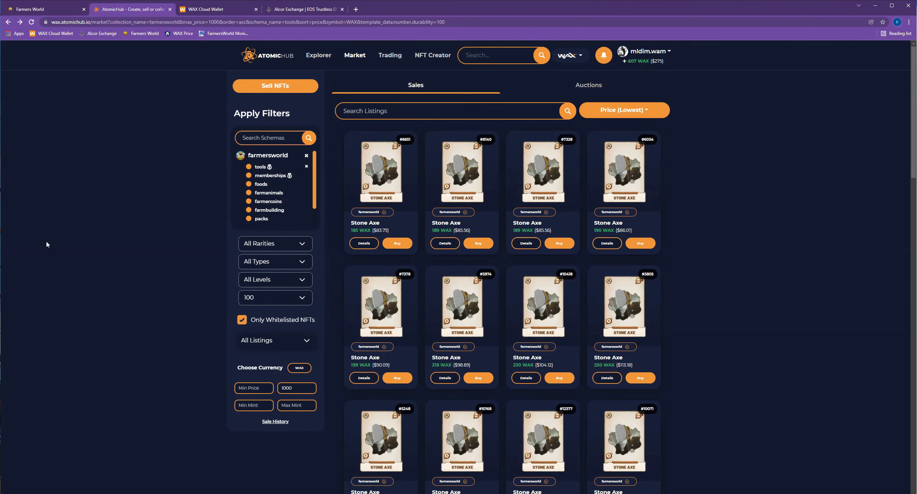
Go back to the Farmers World game showing the Ancient Stone Axe card
{"action": "left_click", "coordinate": [44, 9]}
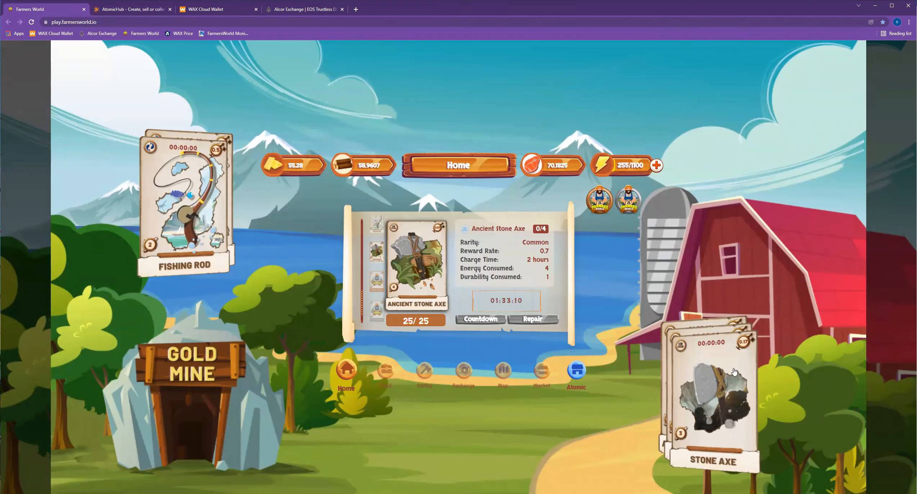
{"action": "mouse_move", "coordinate": [378, 278]}
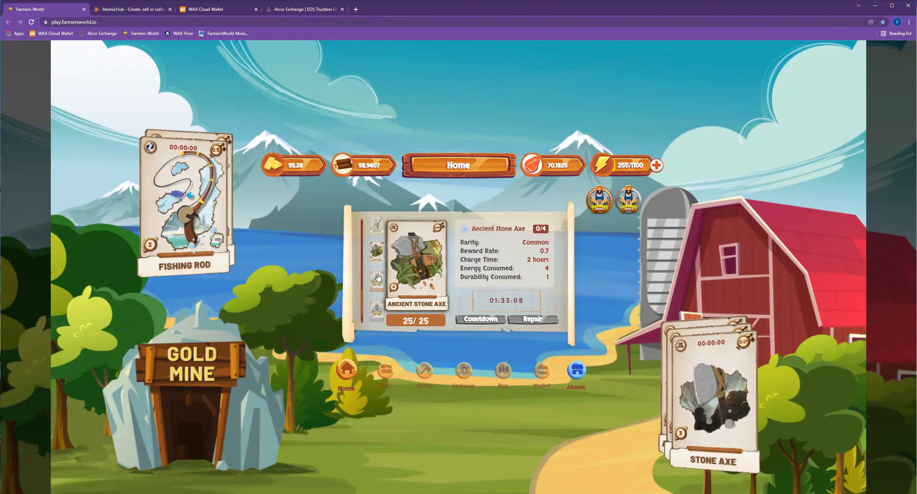
{"action": "mouse_move", "coordinate": [451, 310]}
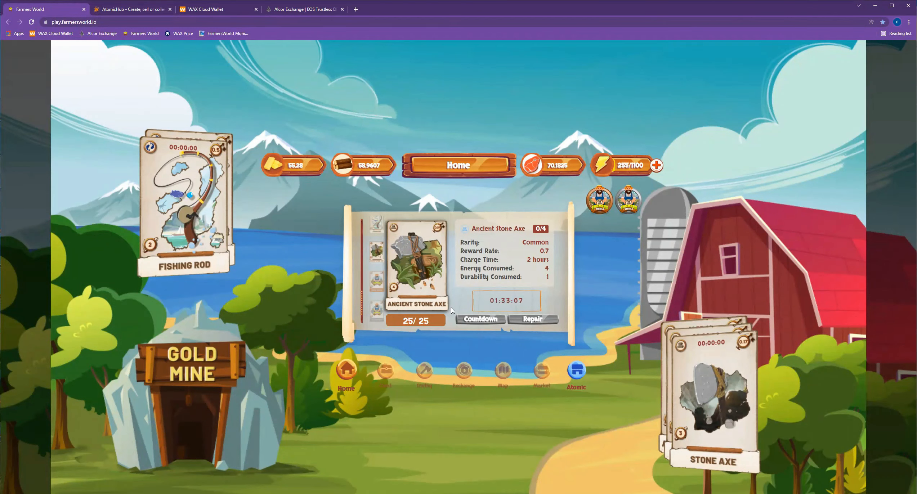
{"action": "mouse_move", "coordinate": [541, 234]}
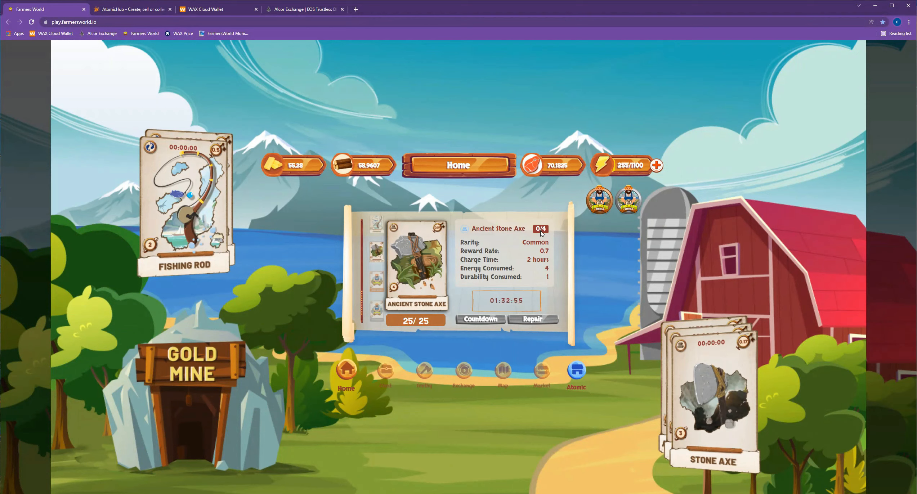
{"action": "mouse_move", "coordinate": [419, 309]}
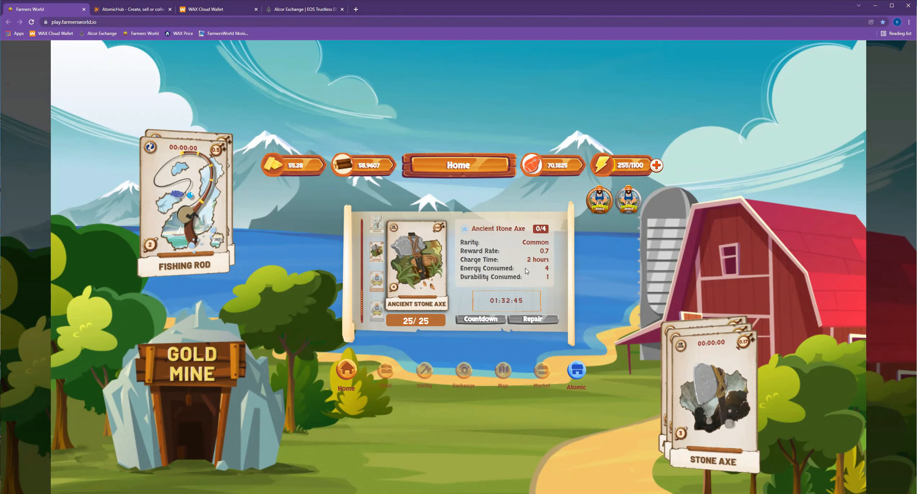
{"action": "mouse_move", "coordinate": [371, 288]}
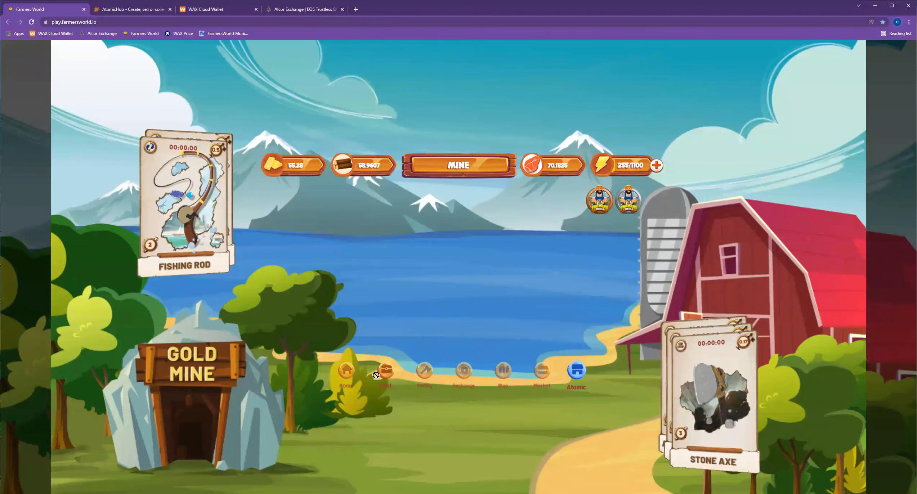
Show the Stone Axe card with 1.7 reward rate, 76/100 durability and 60-minute charge
{"action": "left_click", "coordinate": [385, 375]}
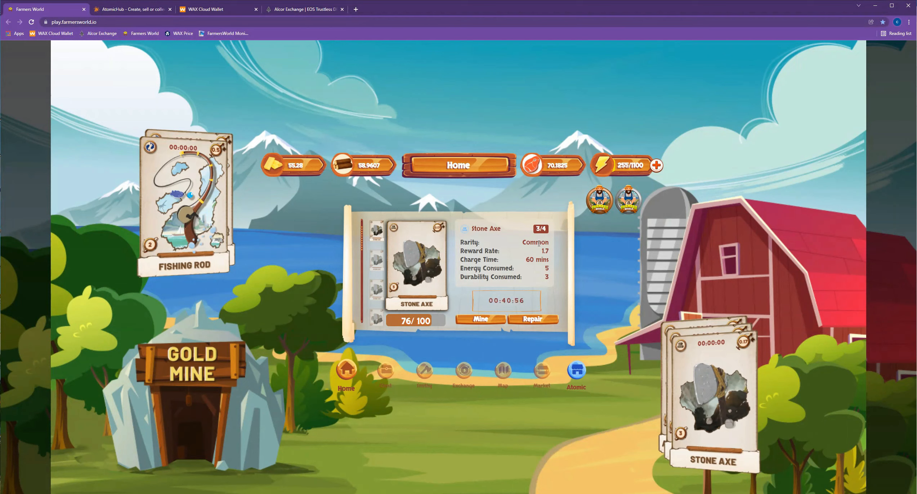
{"action": "mouse_move", "coordinate": [508, 261]}
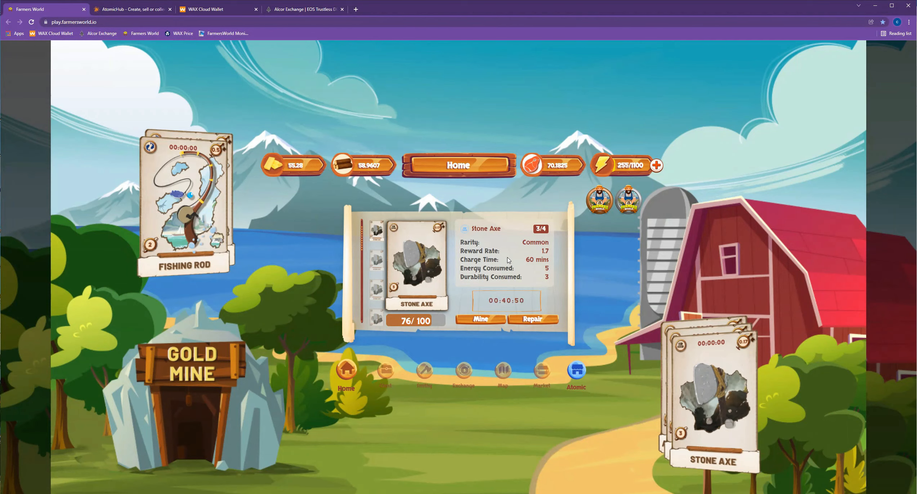
{"action": "mouse_move", "coordinate": [306, 67]}
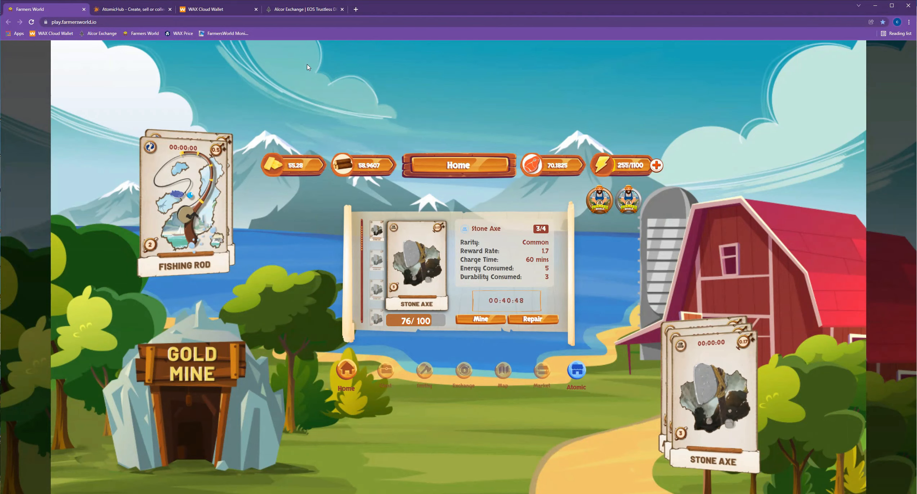
{"action": "left_click", "coordinate": [304, 9]}
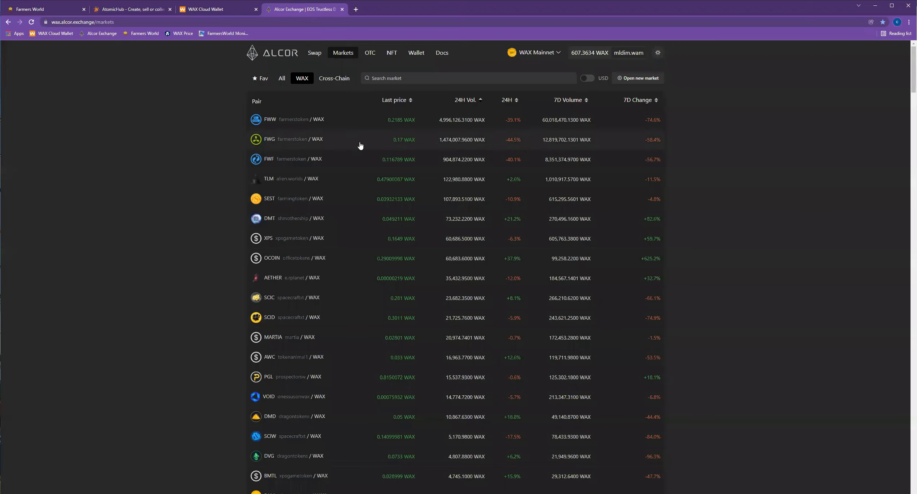
{"action": "mouse_move", "coordinate": [343, 139]}
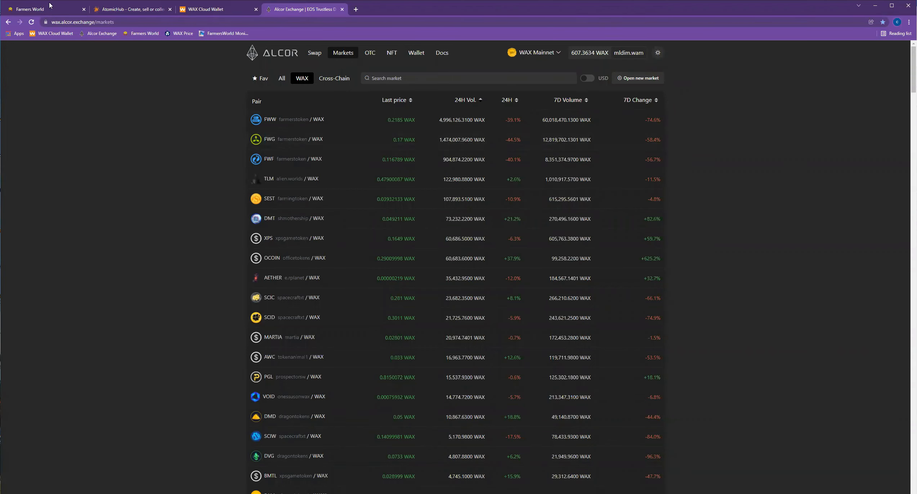
{"action": "left_click", "coordinate": [32, 9]}
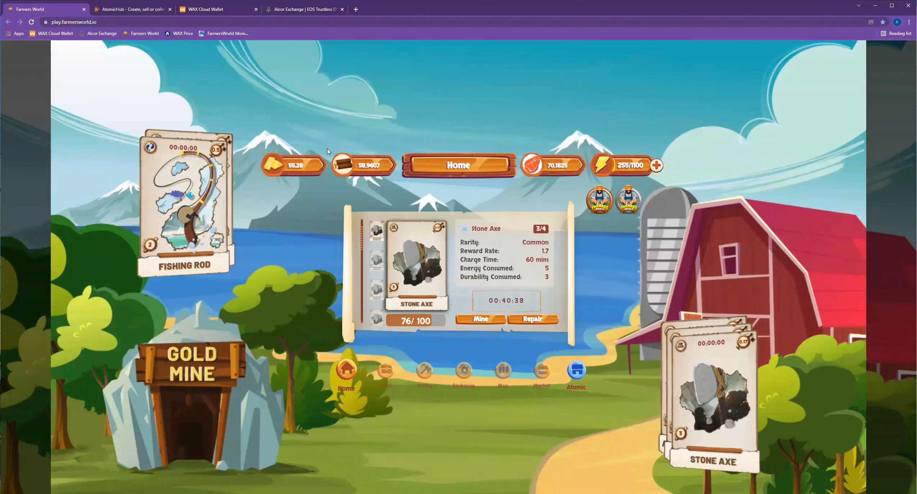
Show the in-game Exchange deposit view with FWG, FWW and FWF balances, after a detour through the wallet and AtomicHub
{"action": "left_click", "coordinate": [463, 372]}
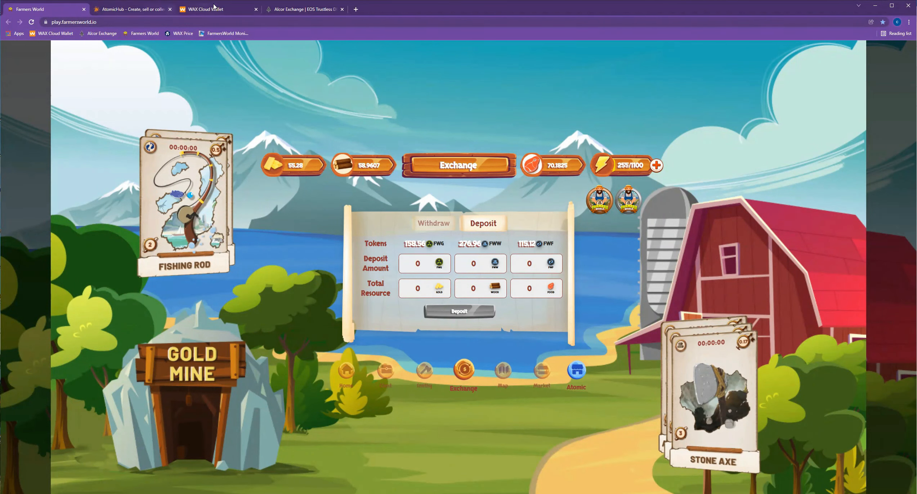
{"action": "left_click", "coordinate": [210, 8]}
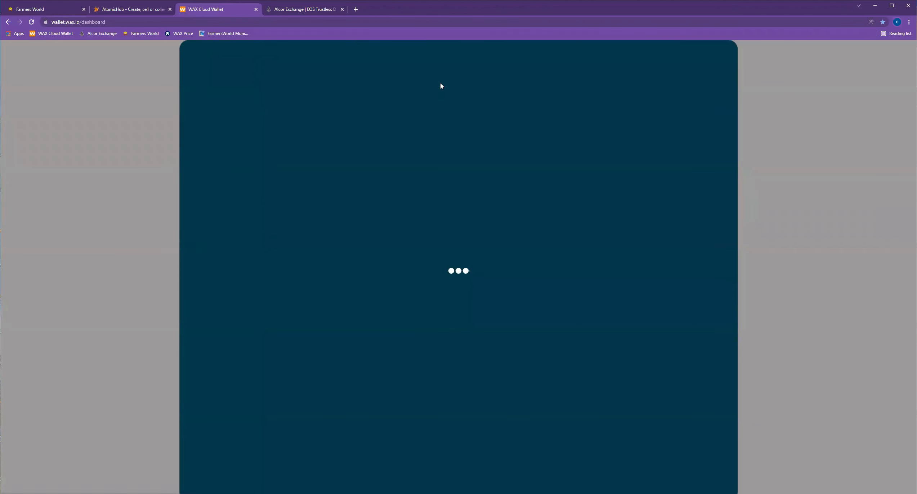
{"action": "left_click", "coordinate": [129, 9]}
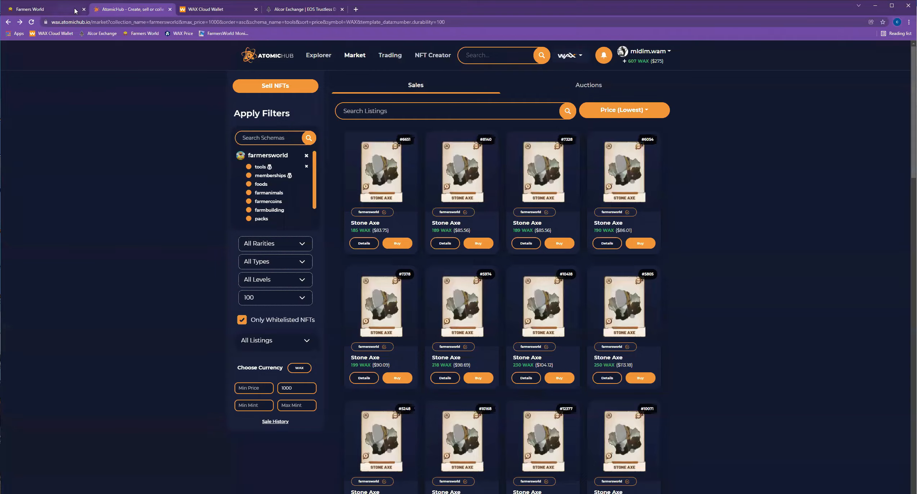
{"action": "left_click", "coordinate": [32, 9]}
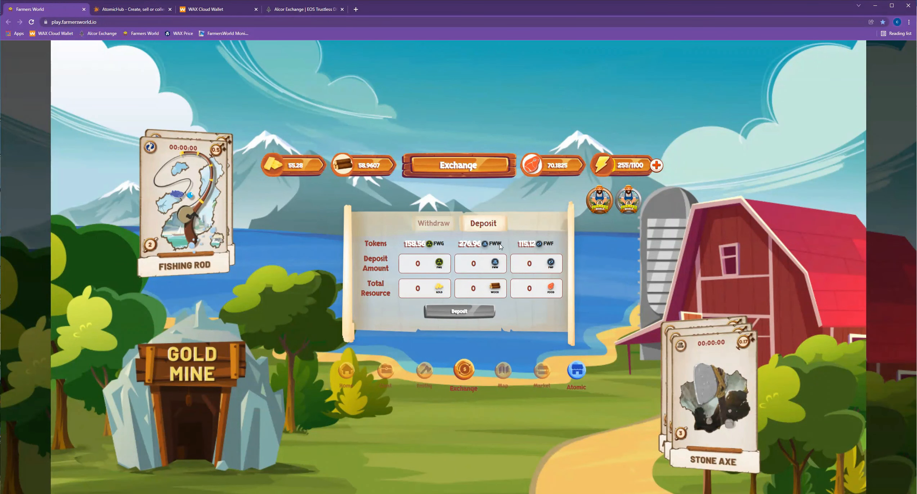
{"action": "mouse_move", "coordinate": [473, 244]}
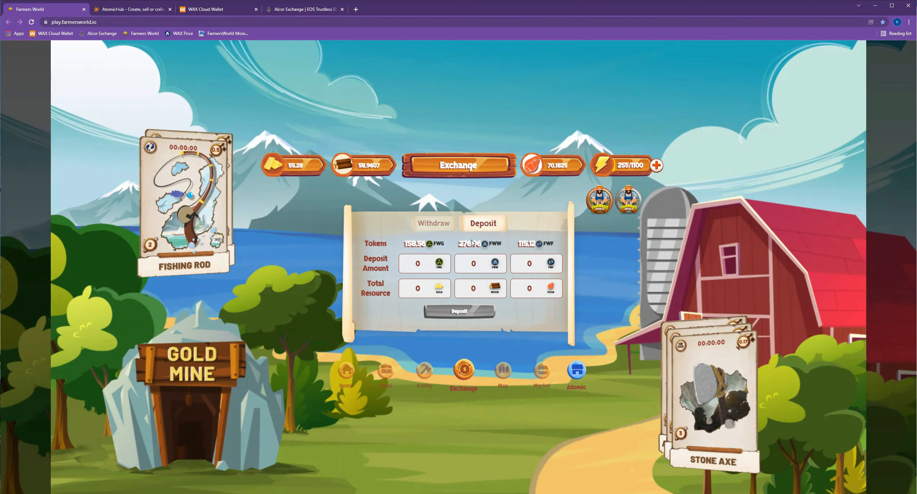
{"action": "mouse_move", "coordinate": [348, 160]}
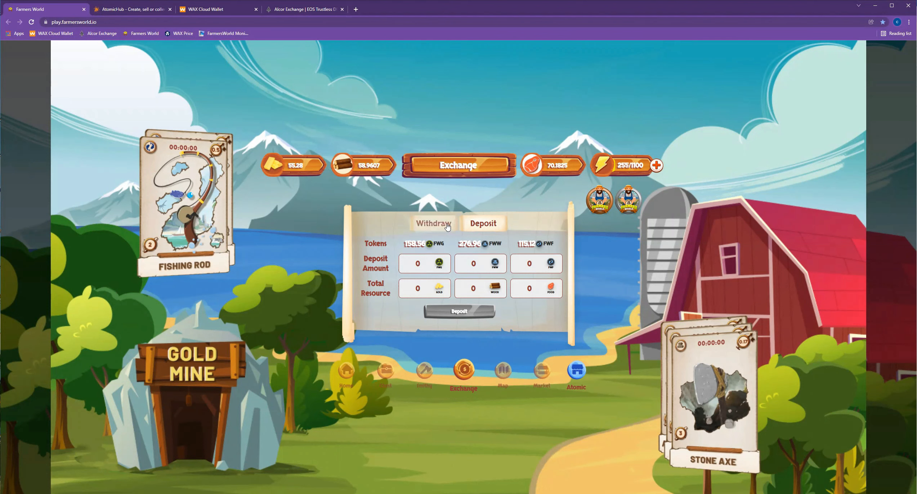
Show the Exchange withdraw view with gold, wood and food balances and the 8% fee
{"action": "left_click", "coordinate": [433, 223]}
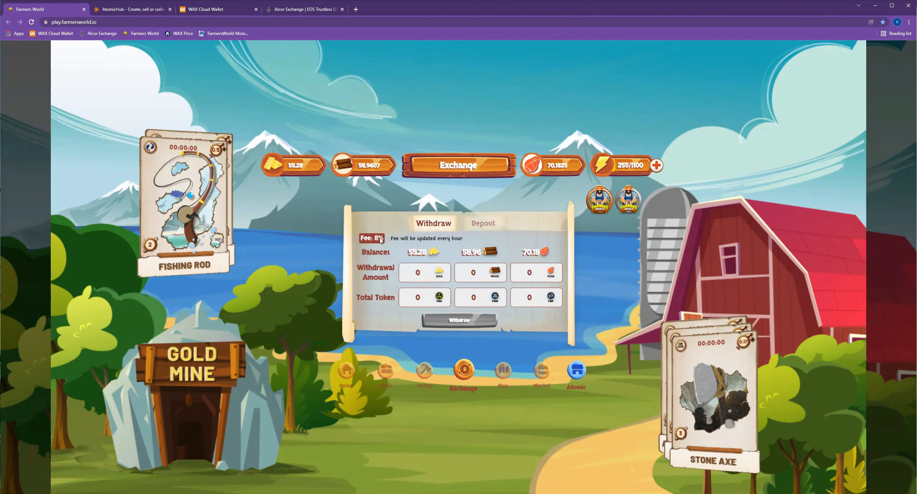
{"action": "mouse_move", "coordinate": [378, 245]}
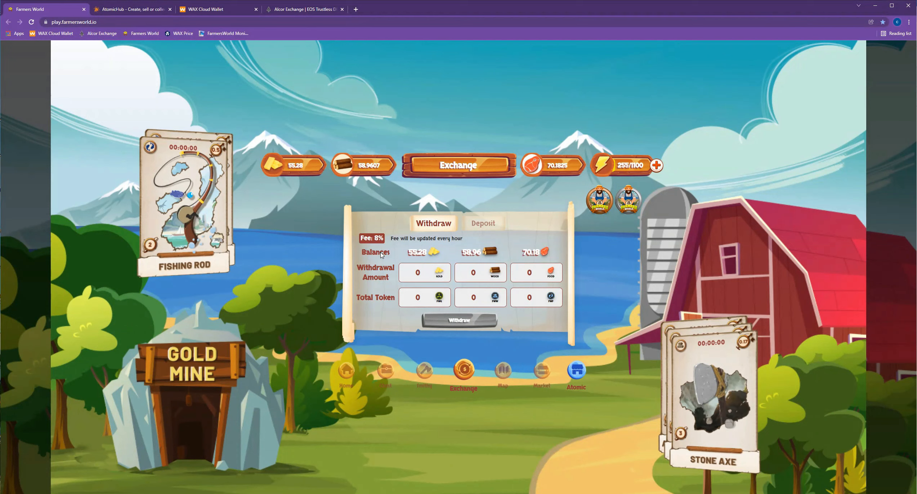
{"action": "mouse_move", "coordinate": [528, 427]}
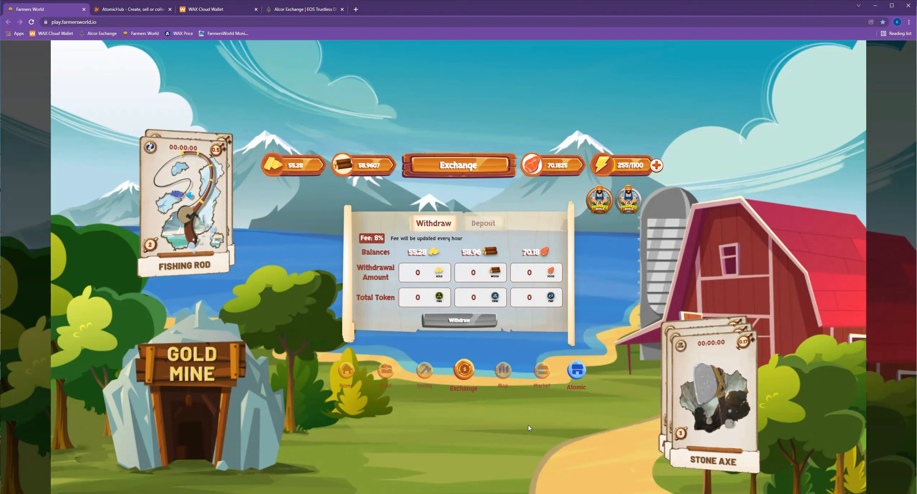
{"action": "mouse_move", "coordinate": [559, 453]}
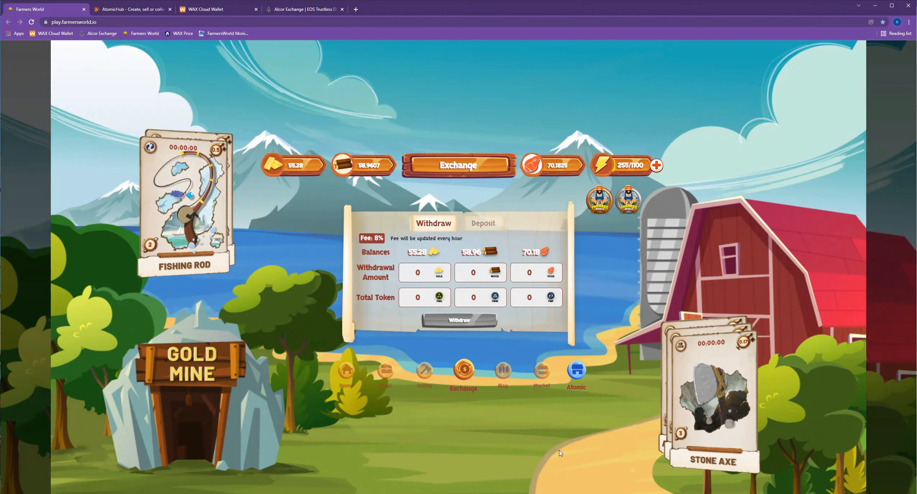
{"action": "mouse_move", "coordinate": [557, 449]}
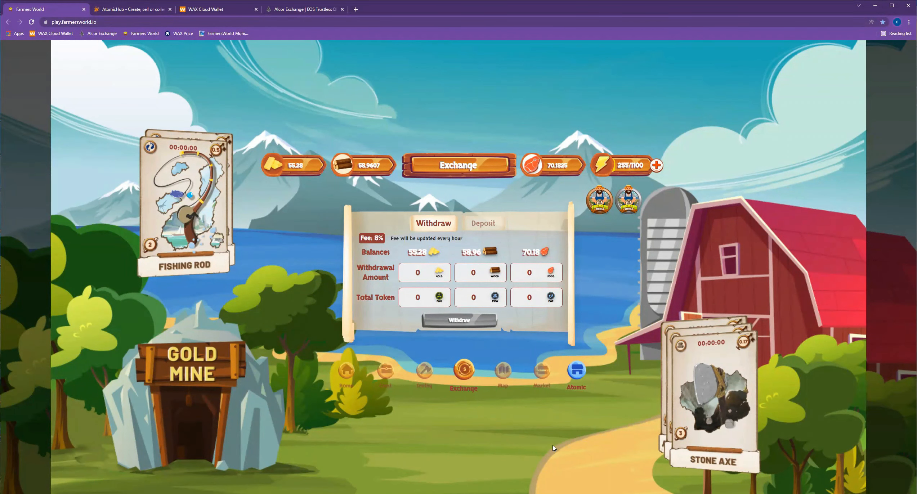
{"action": "mouse_move", "coordinate": [526, 429]}
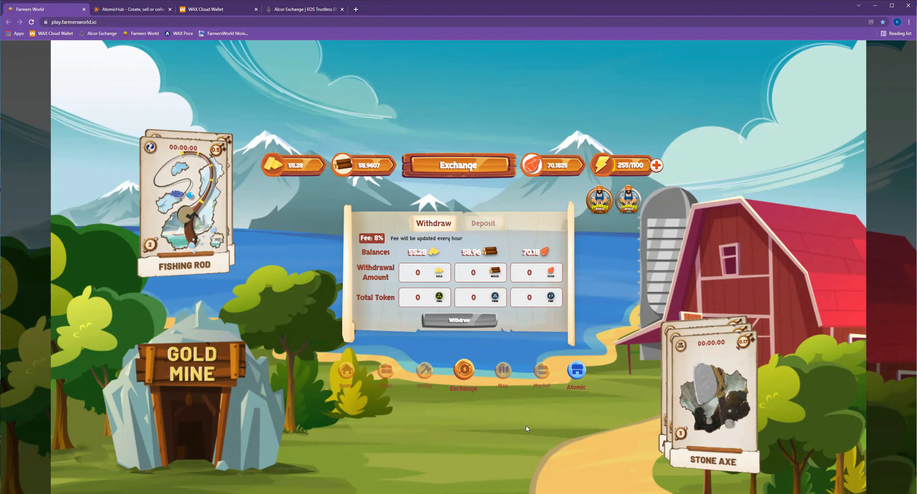